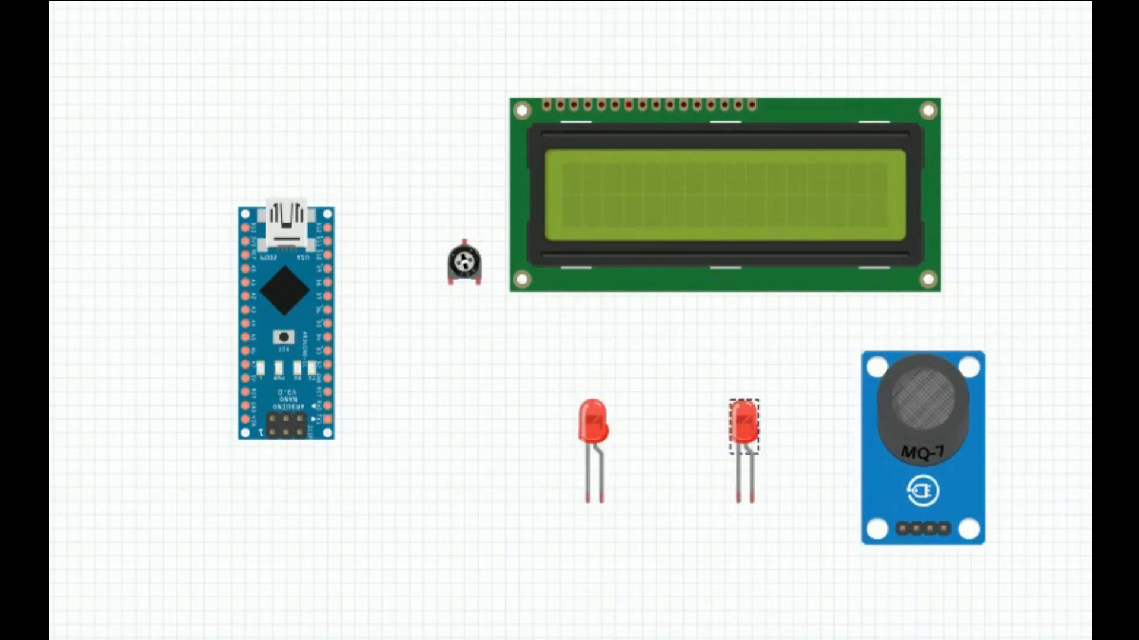
- Set the right-hand LED below the LCD to green via its colour property
{"action": "left_click", "coordinate": [743, 421]}
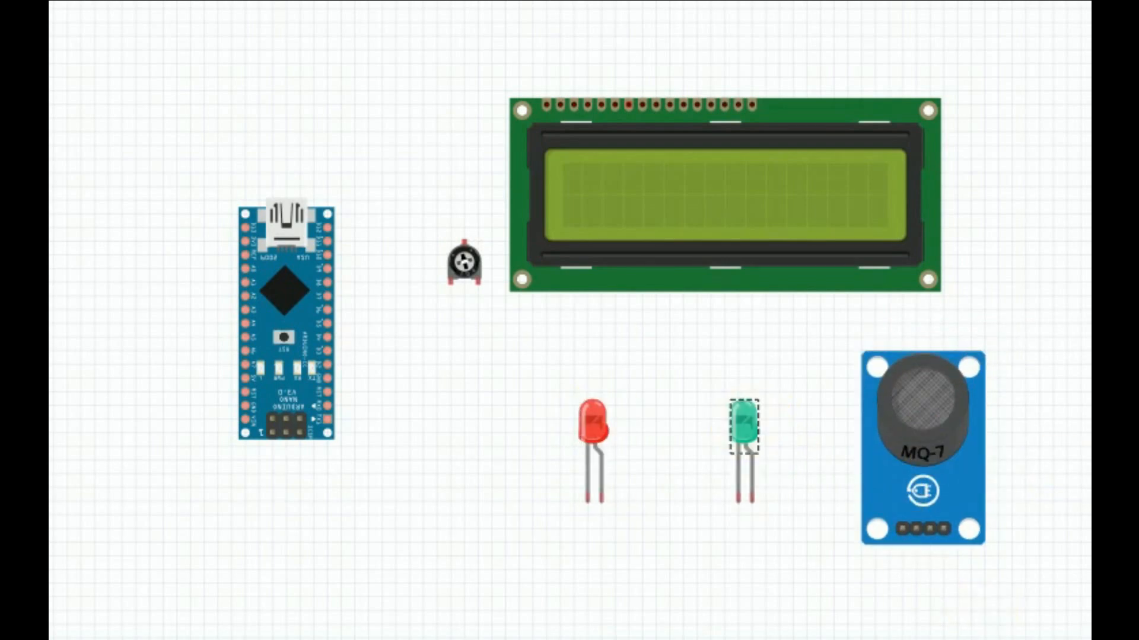
{"action": "left_click", "coordinate": [803, 599]}
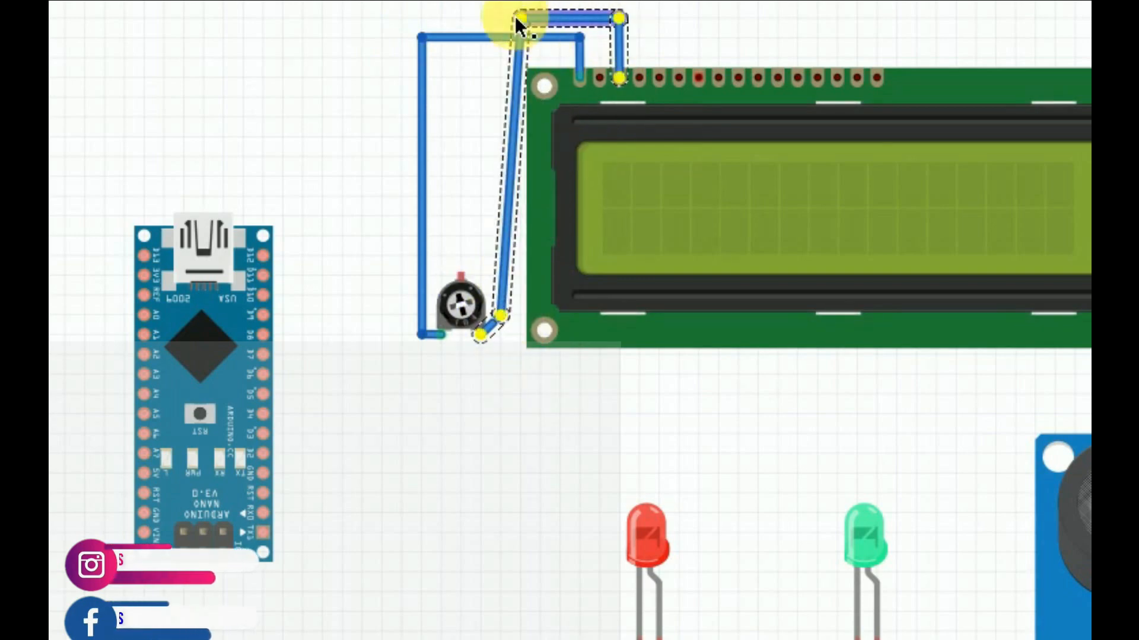
- Recolour the potentiometer-to-LCD wires red and ochre through the Wire Color menu
{"action": "right_click", "coordinate": [516, 25]}
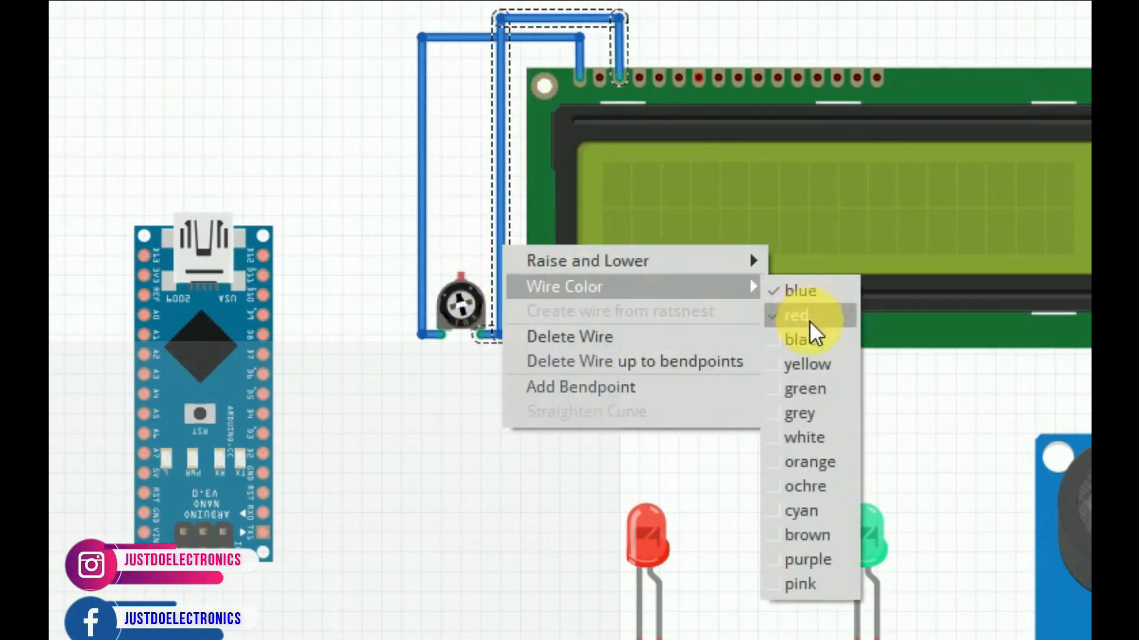
{"action": "left_click", "coordinate": [797, 339]}
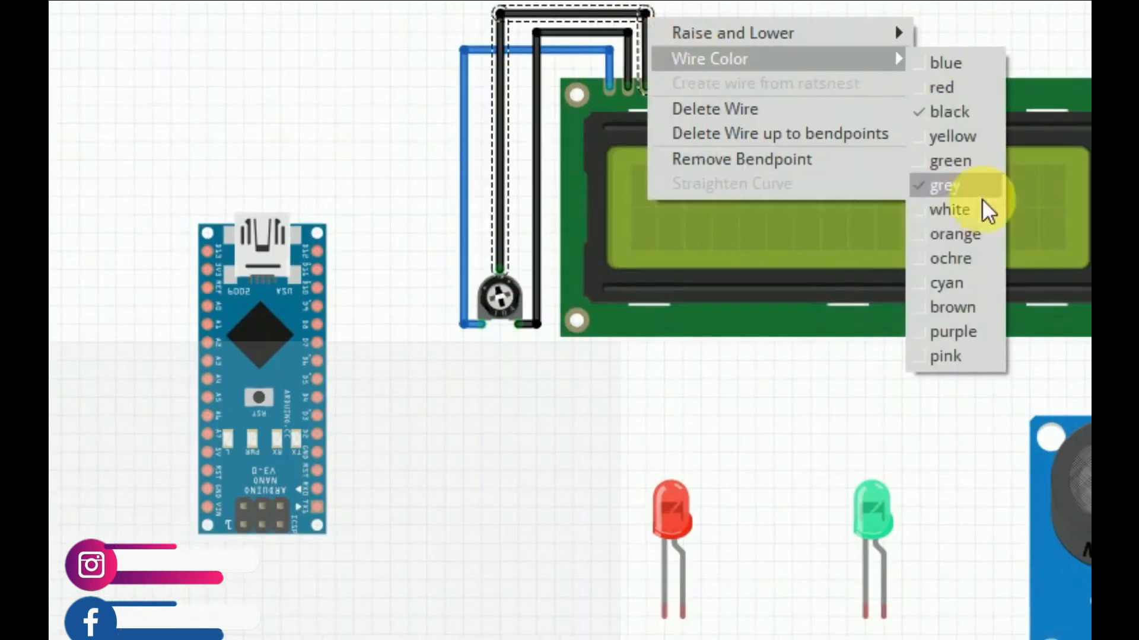
{"action": "left_click", "coordinate": [950, 258]}
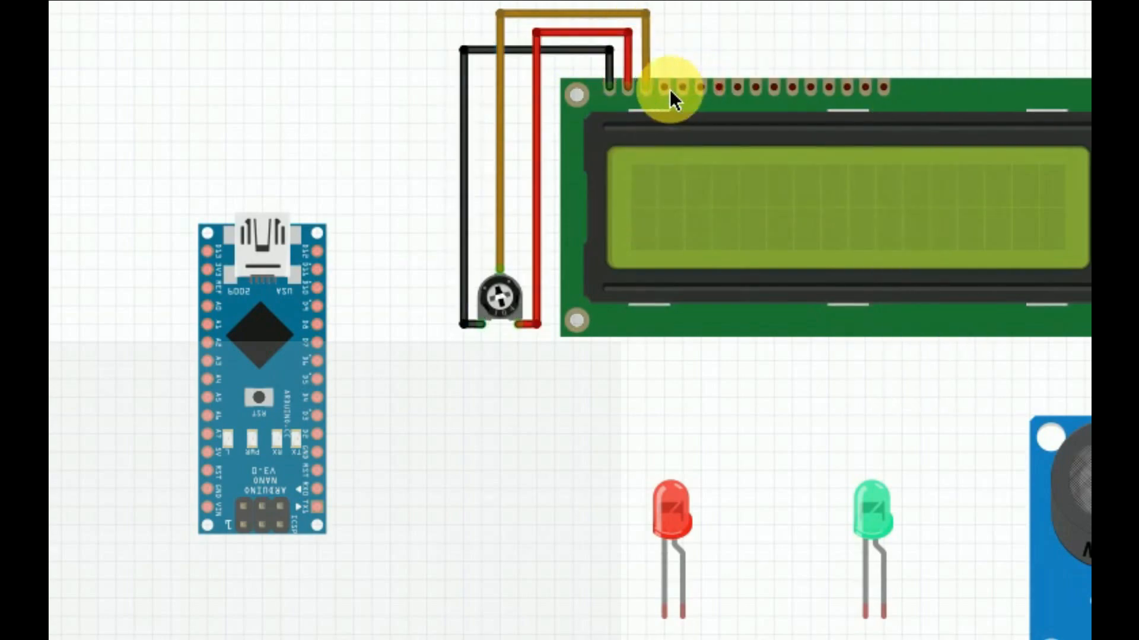
{"action": "right_click", "coordinate": [657, 91]}
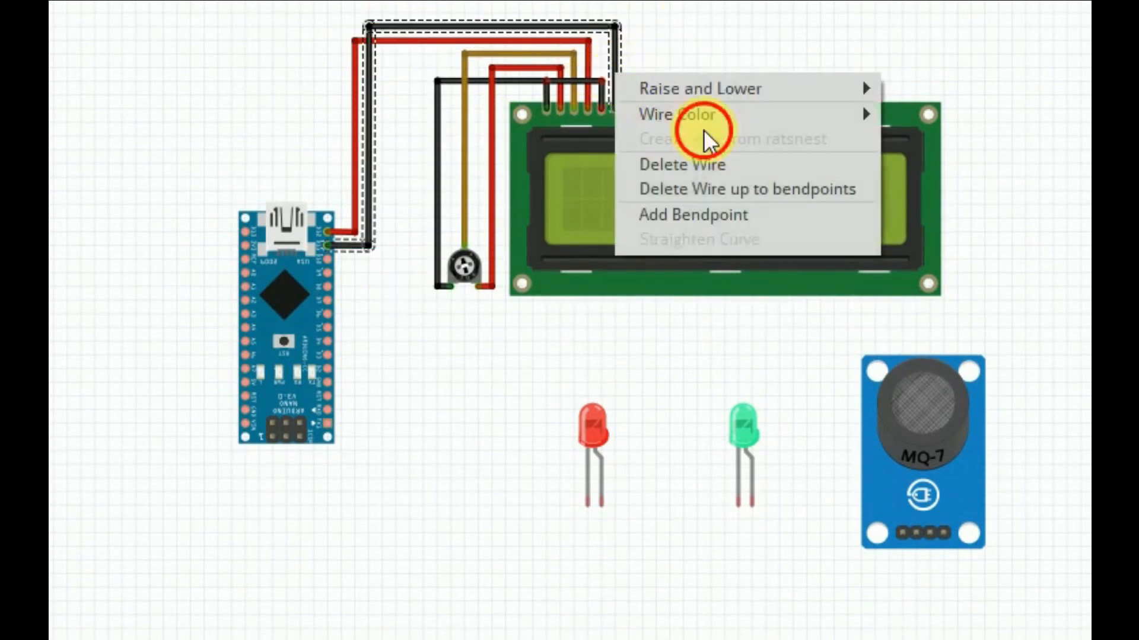
- Recolour the Arduino-to-LCD wire to an orange tone
{"action": "left_click", "coordinate": [675, 114]}
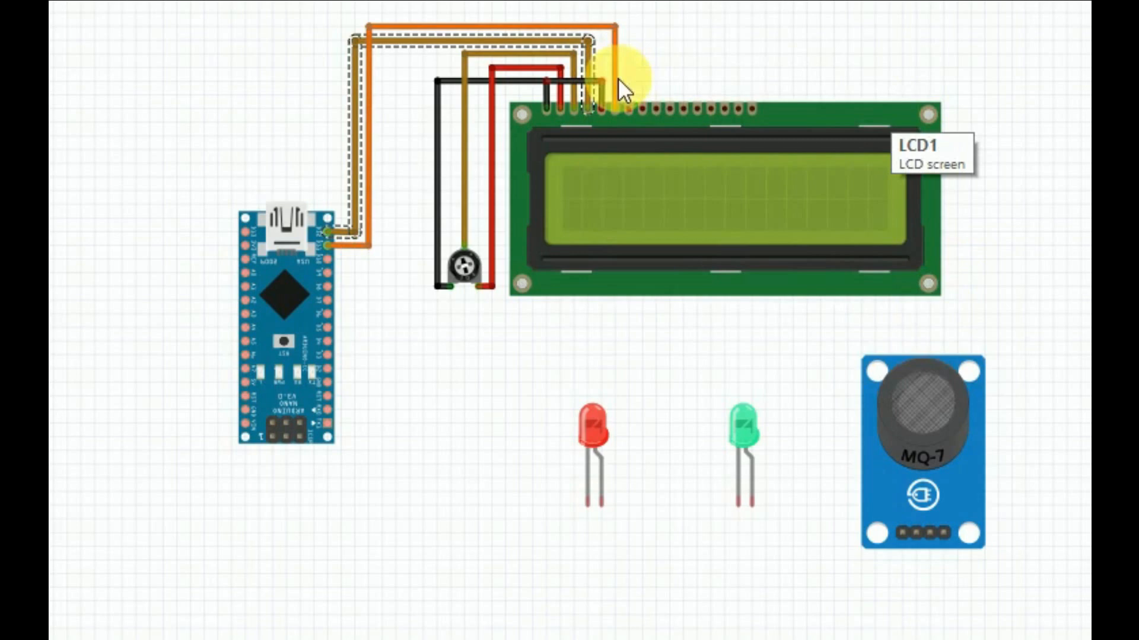